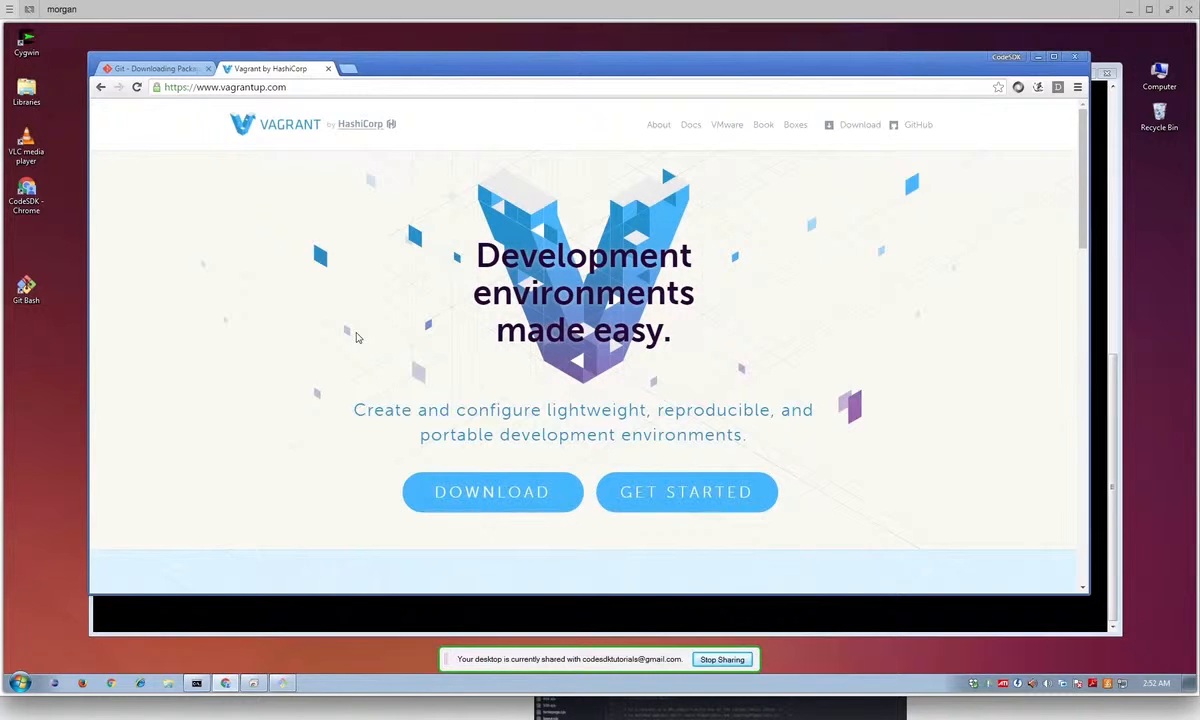
mouse_move(160, 142)
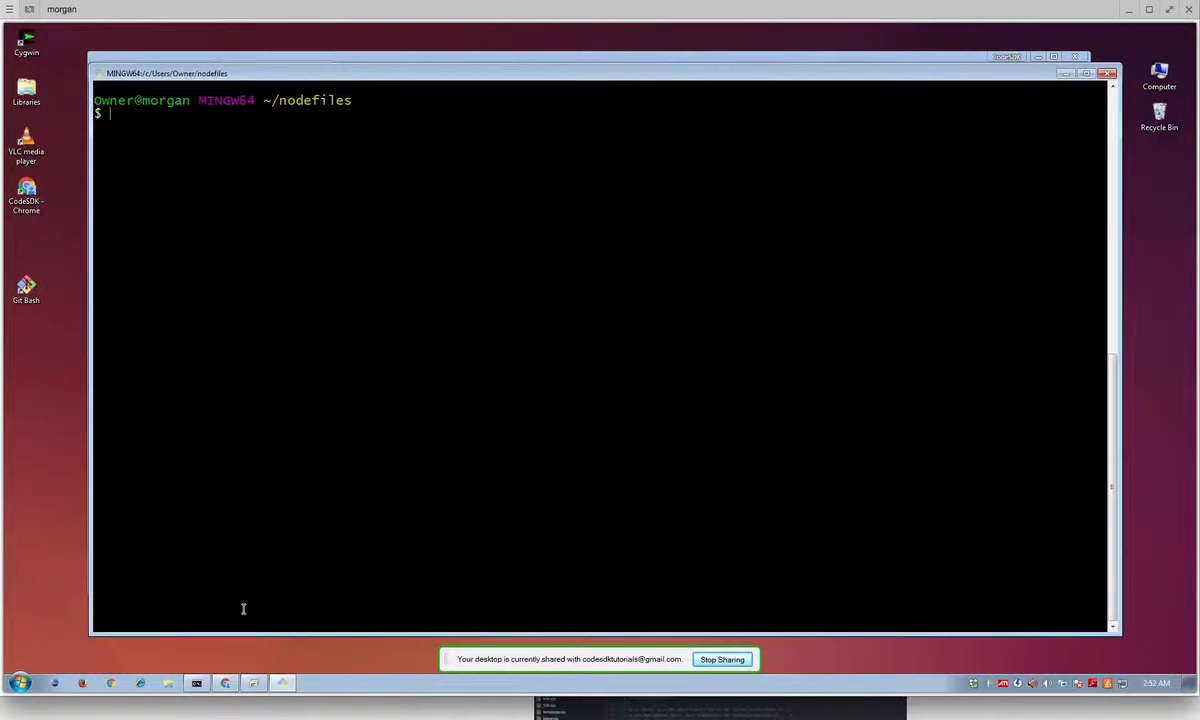
mouse_move(336, 228)
type("pwd")
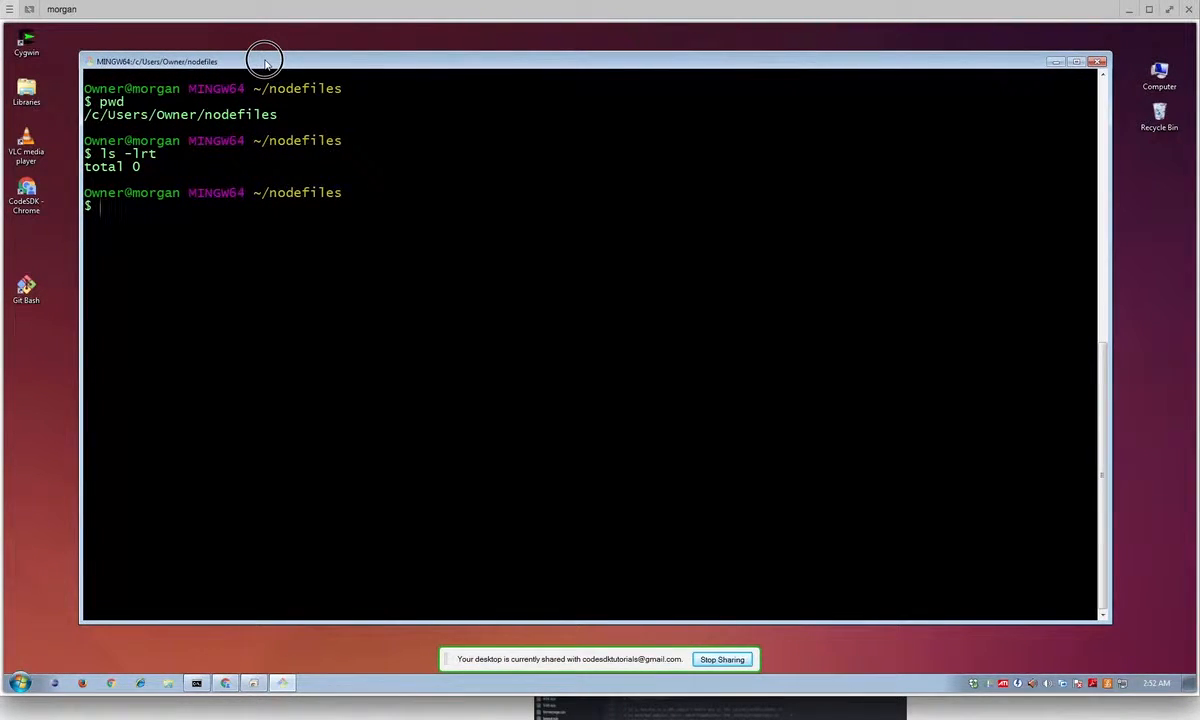
mouse_move(276, 192)
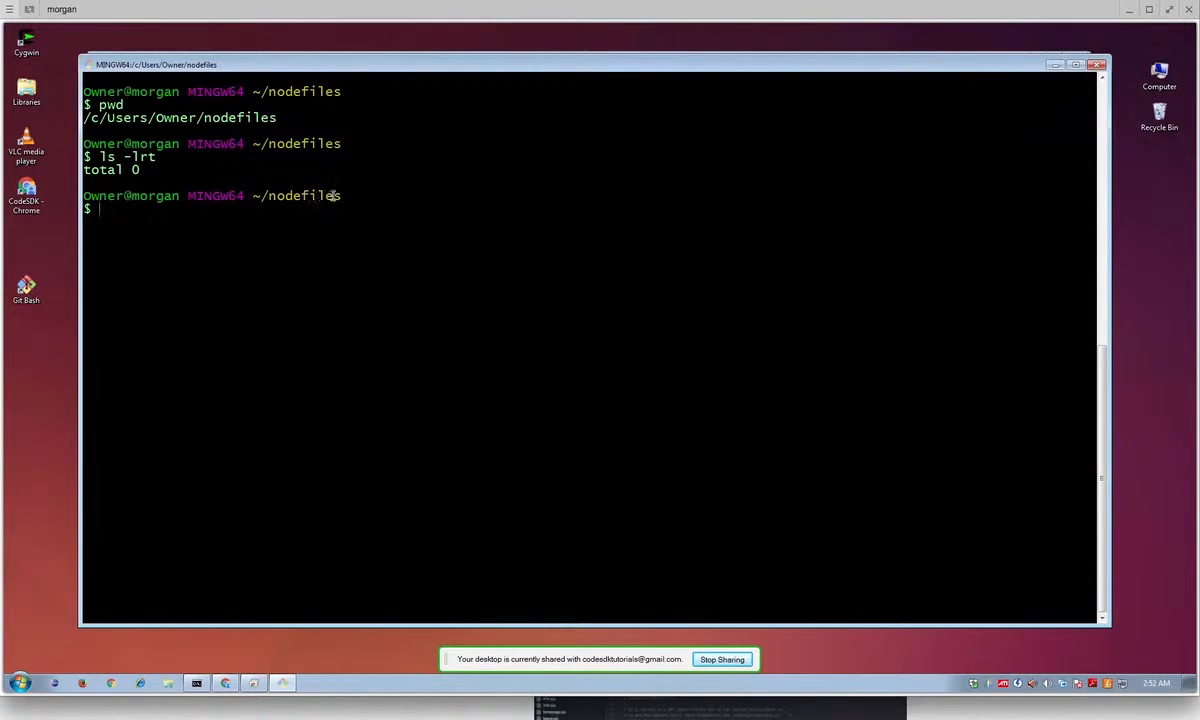
Confirm the shell is in ~/nodefiles and list it, showing the folder is empty (total 0).
double_click(300, 196)
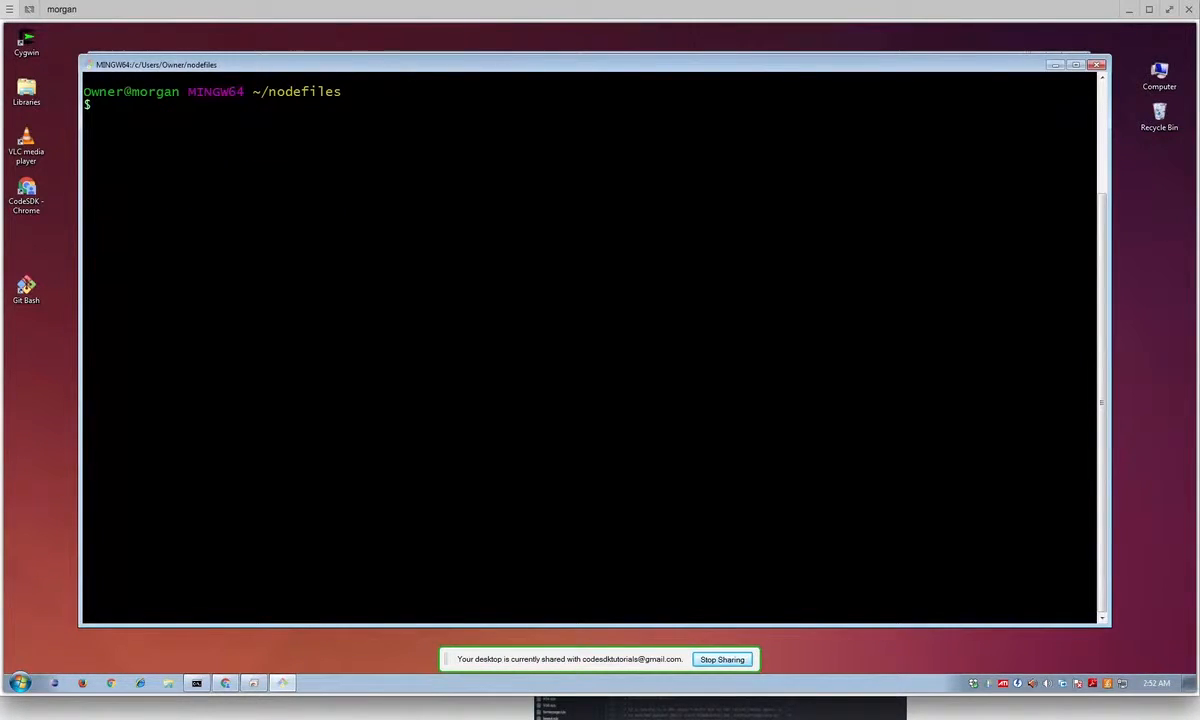
key("Return")
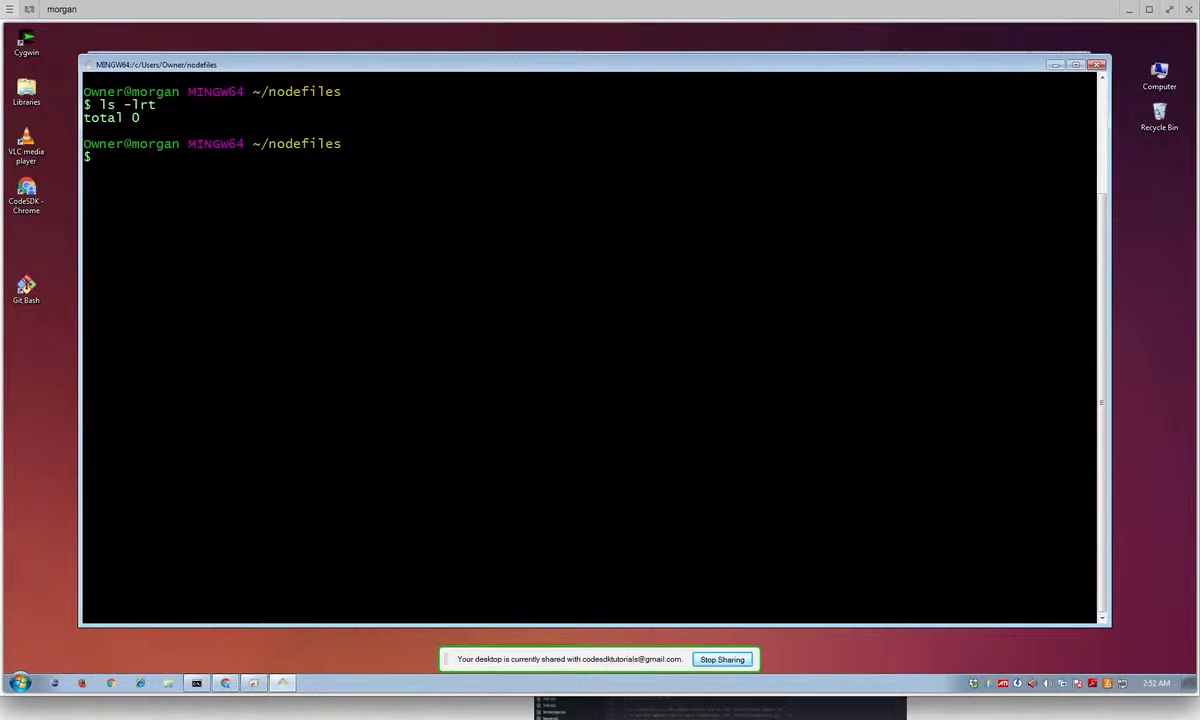
mouse_move(396, 136)
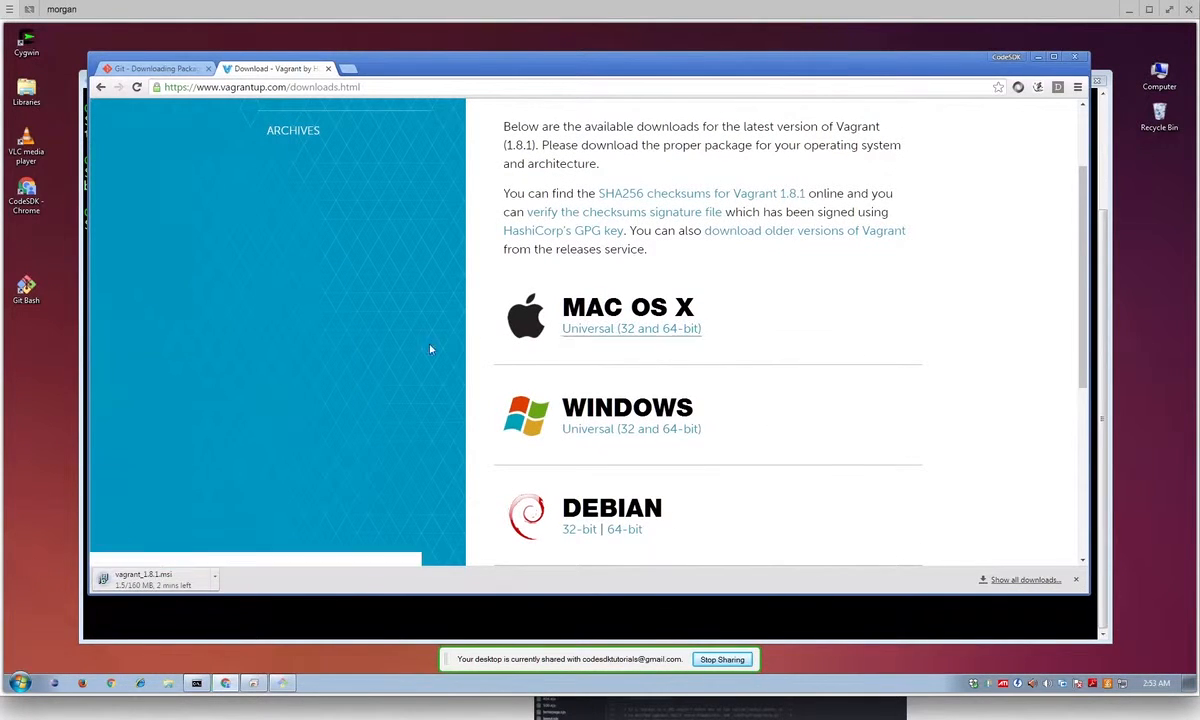
mouse_move(190, 590)
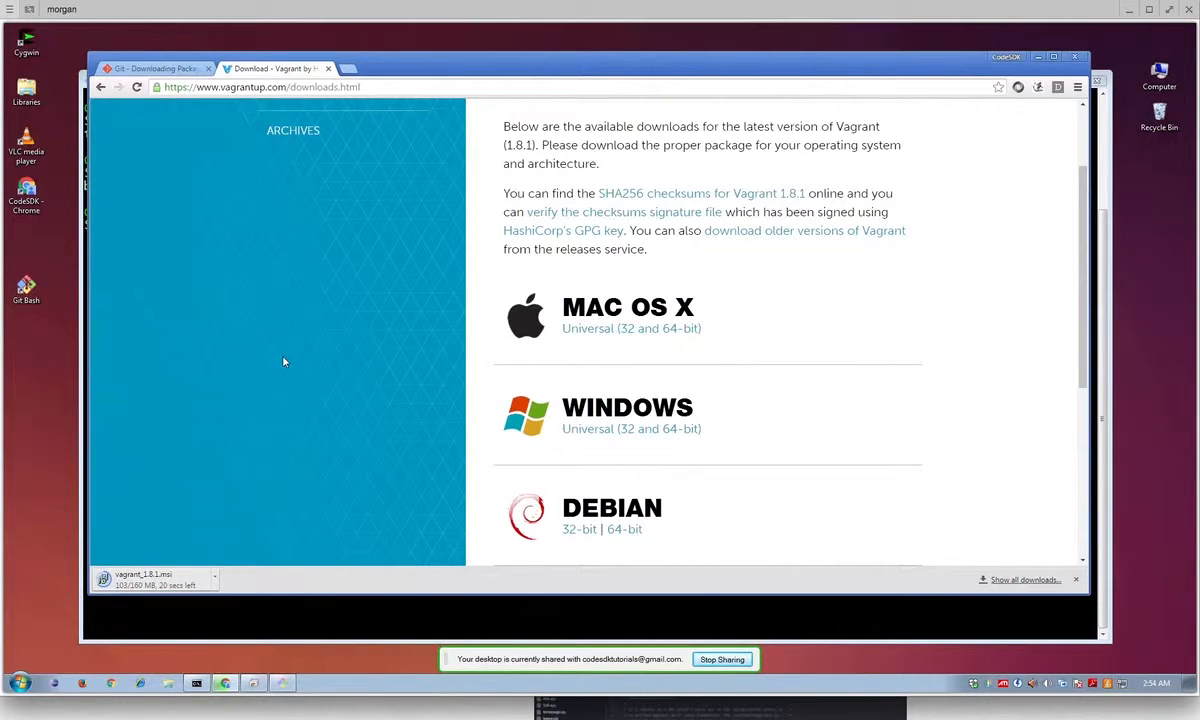
mouse_move(298, 376)
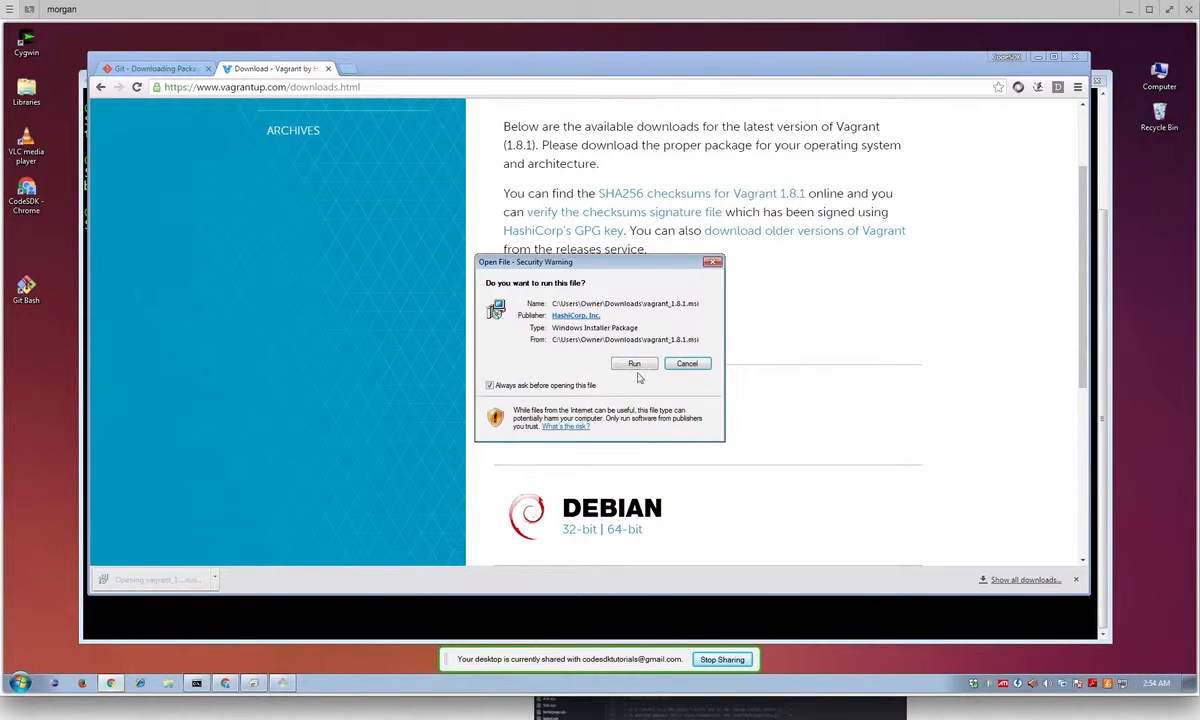
Run the Vagrant installer, accept the license and default folder, and start installing.
left_click(634, 364)
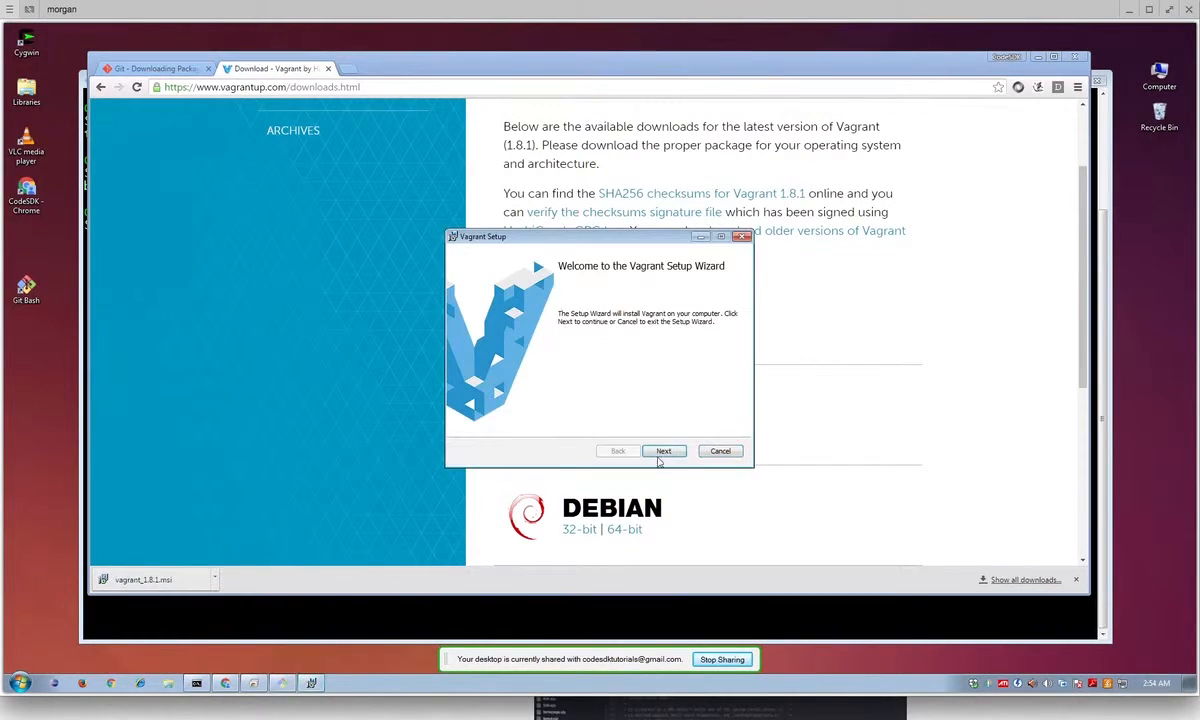
left_click(664, 452)
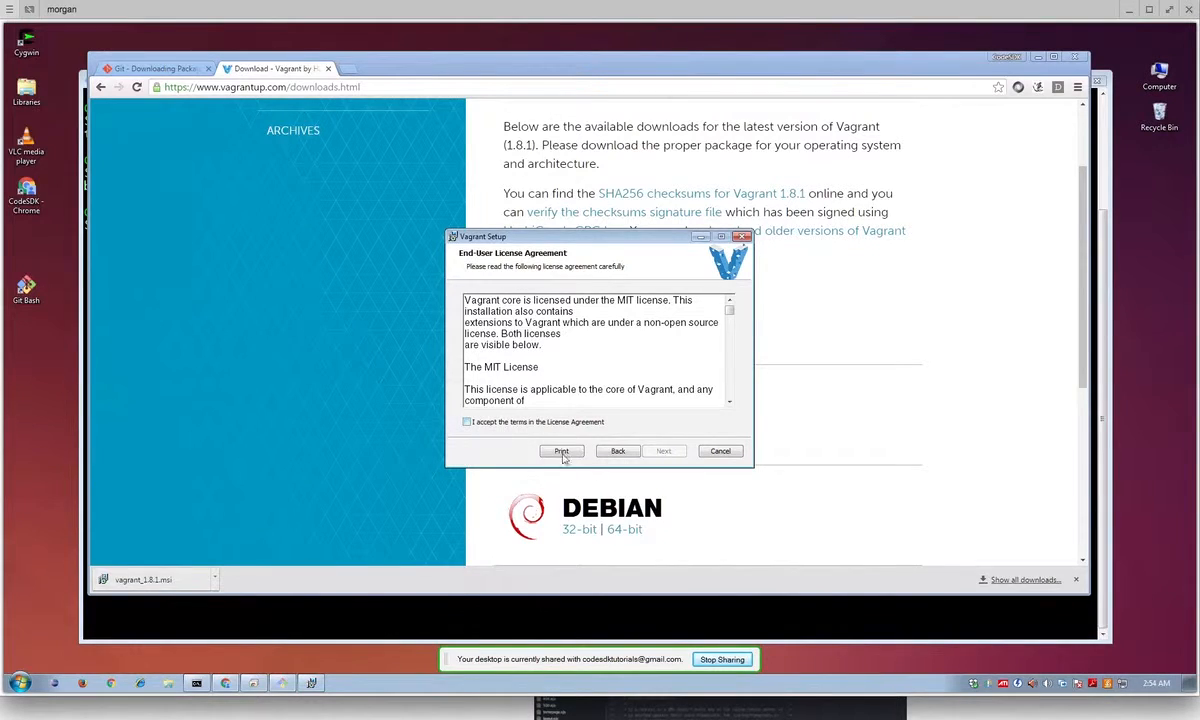
left_click(664, 452)
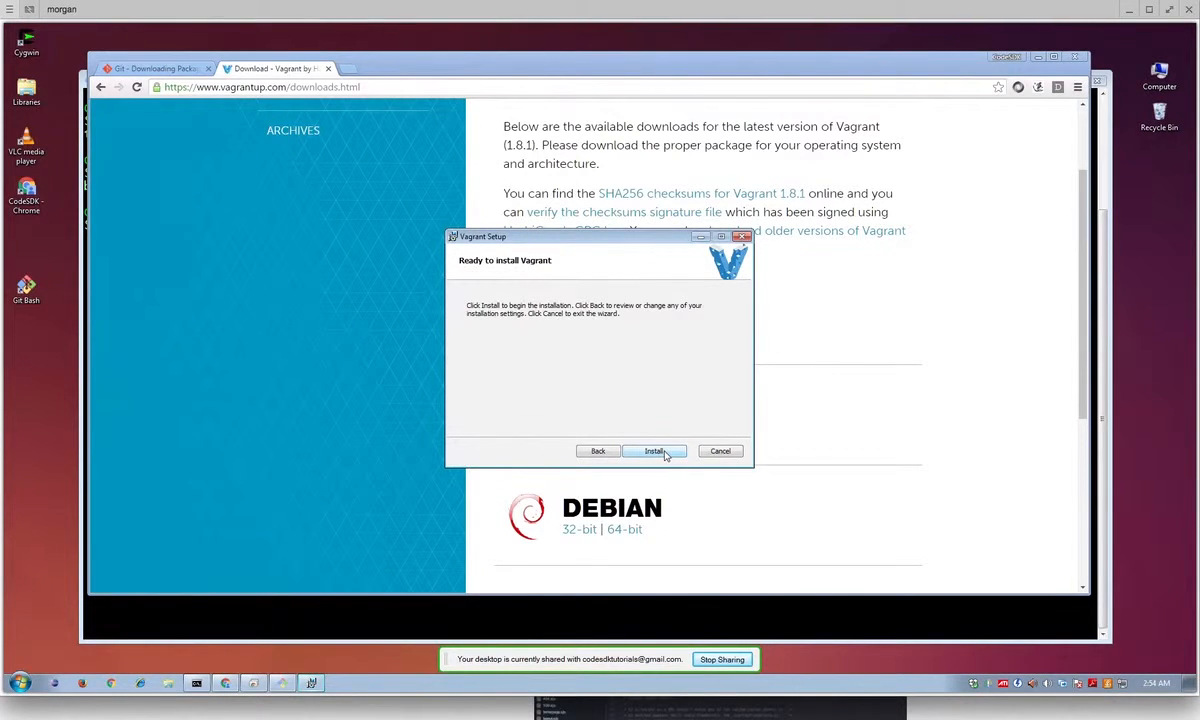
left_click(596, 452)
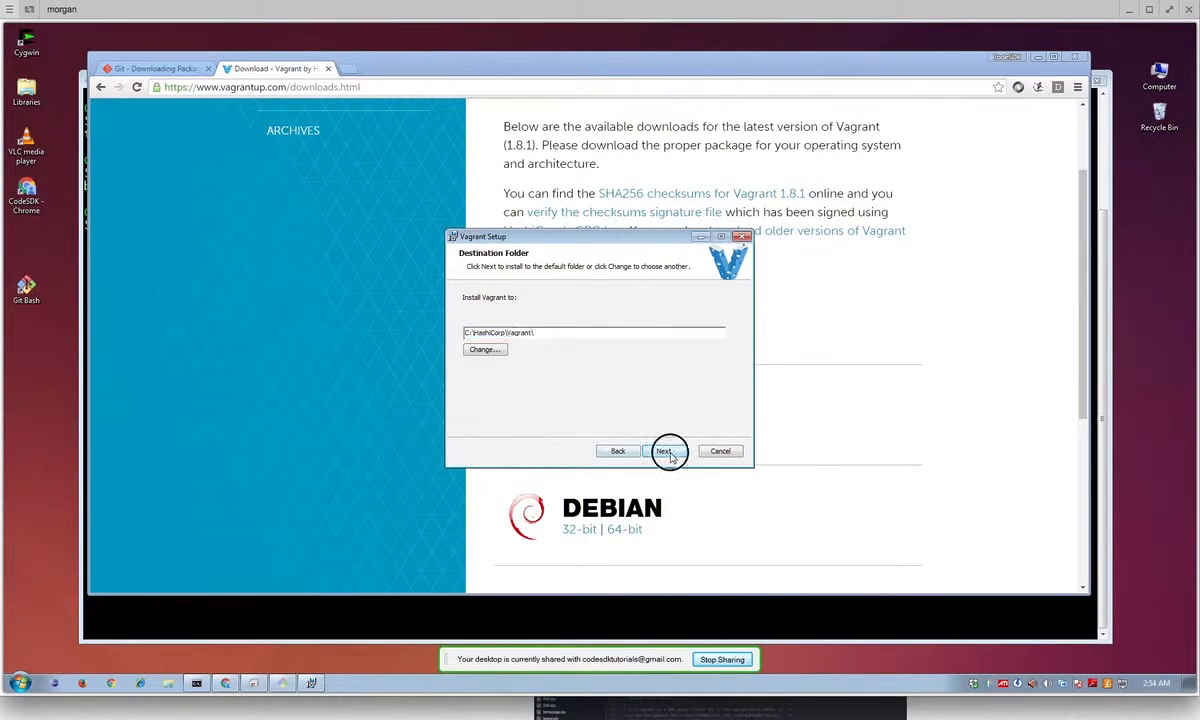
left_click(664, 452)
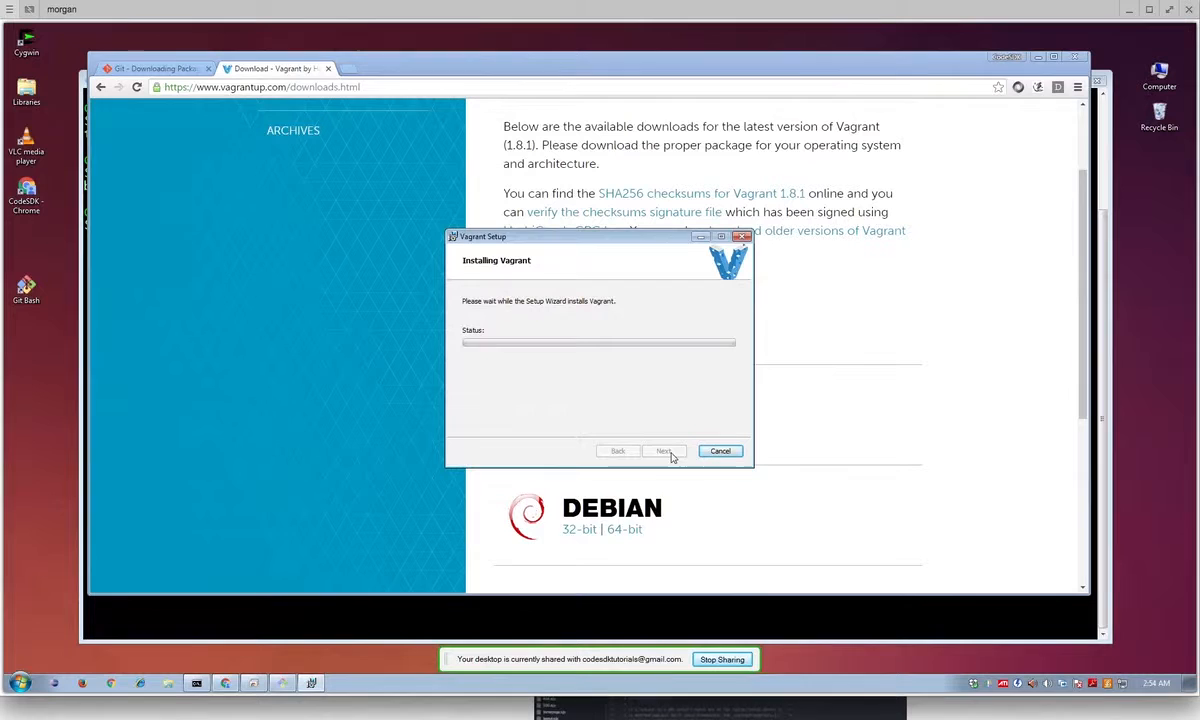
left_click_drag(600, 236, 624, 228)
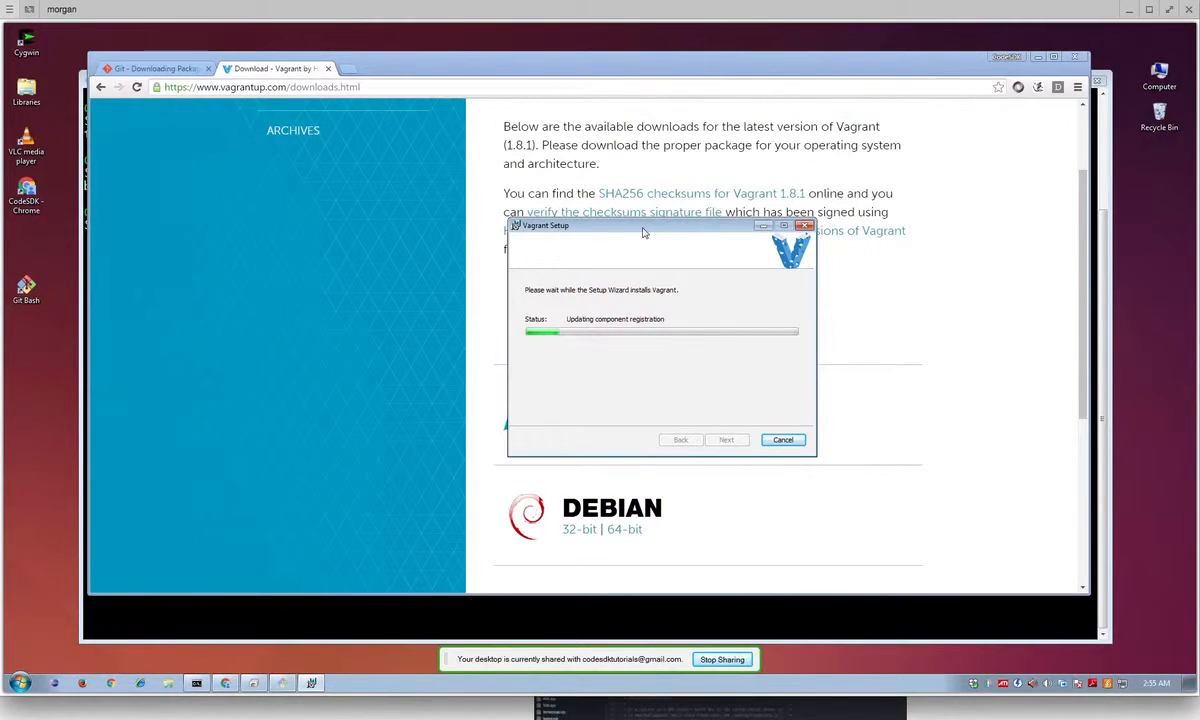
mouse_move(576, 552)
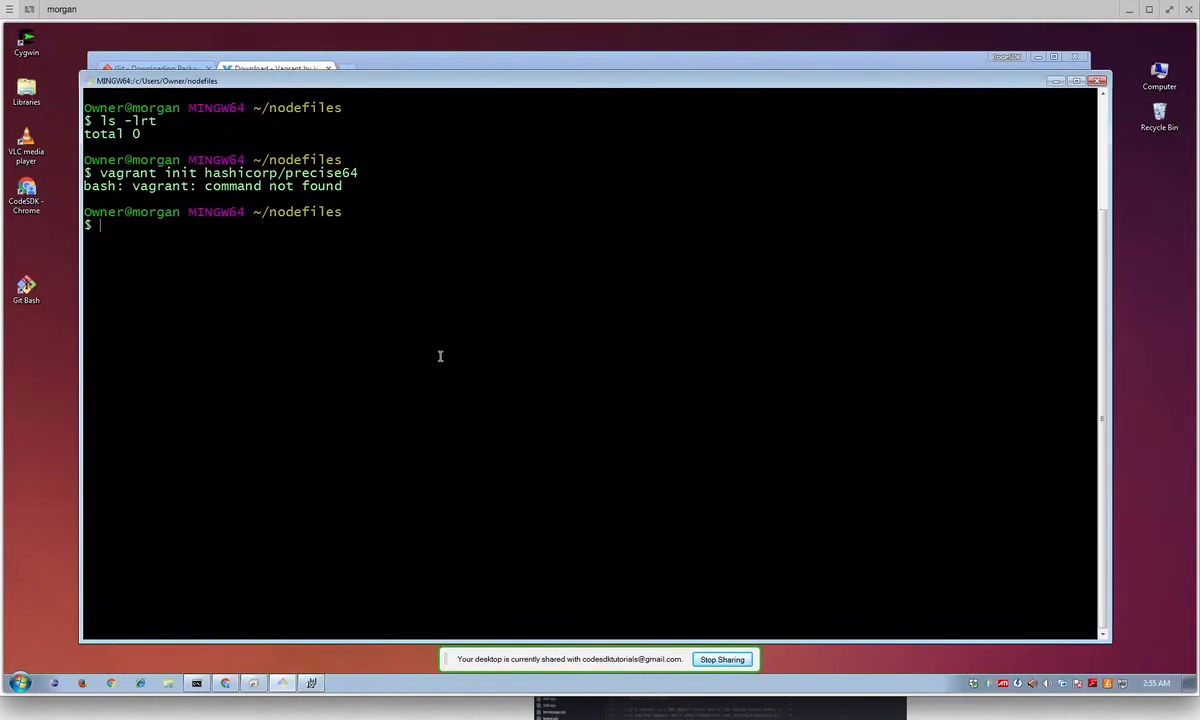
Create a node folder in the home directory, then return to the empty nodefiles folder.
type("cd")
type("mkdir")
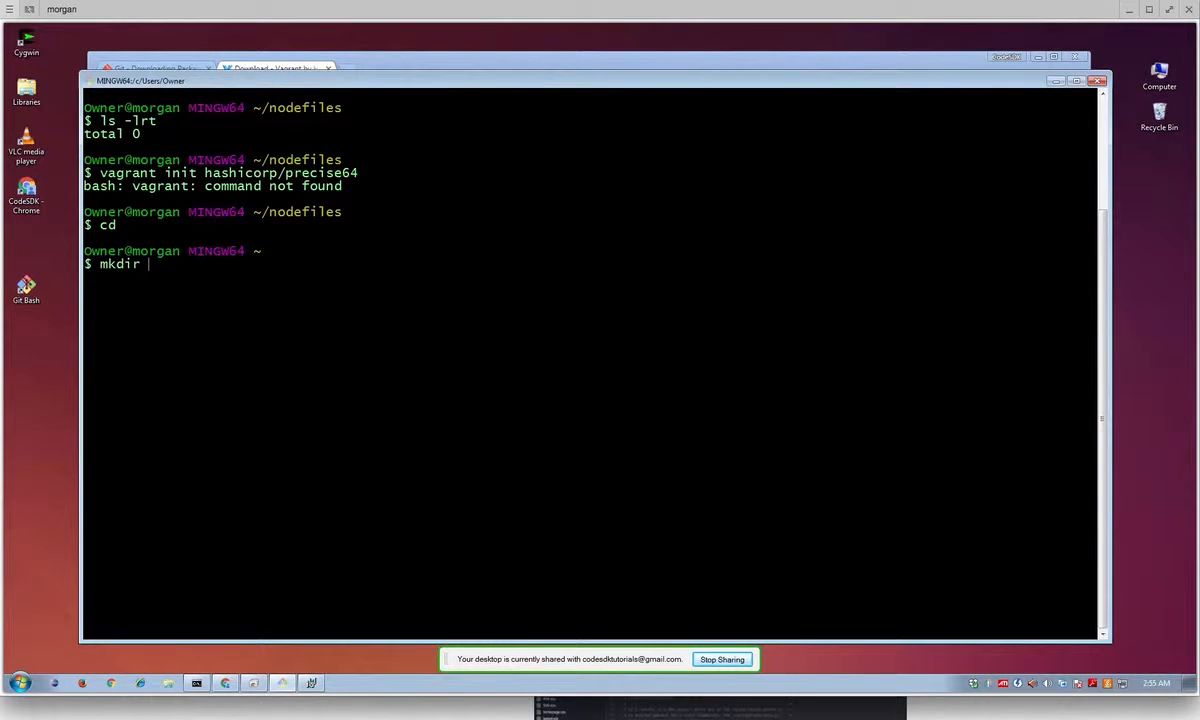
type("node")
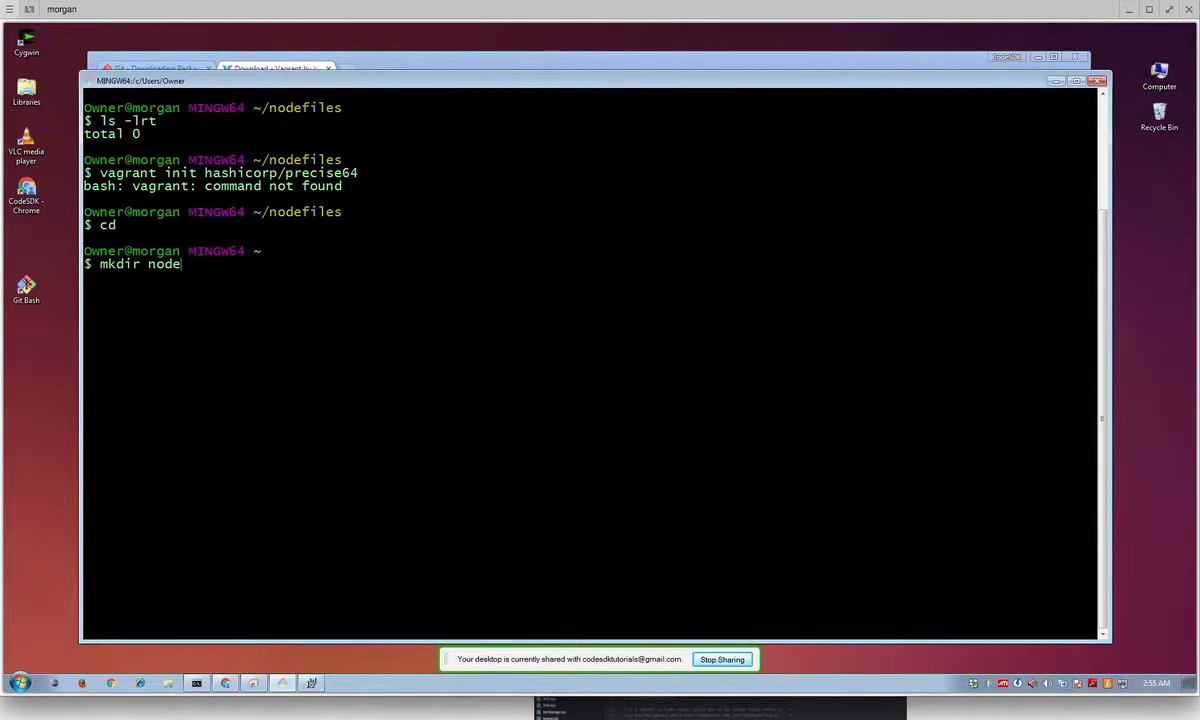
key("Return")
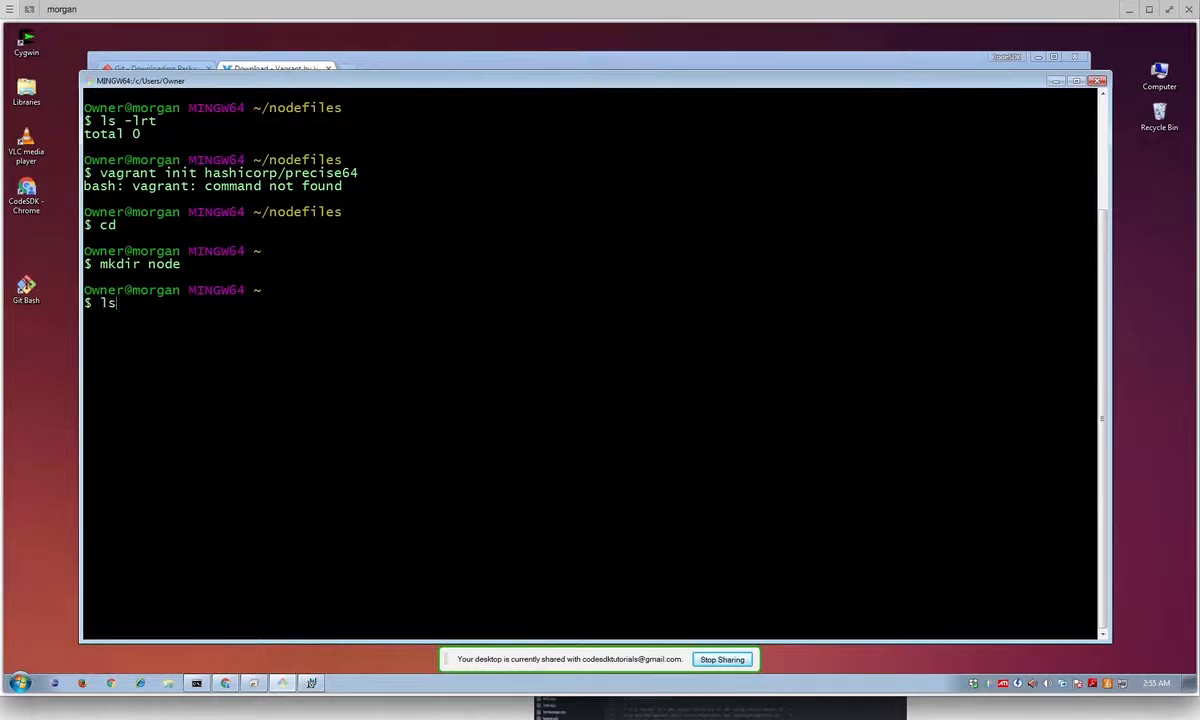
type("cd")
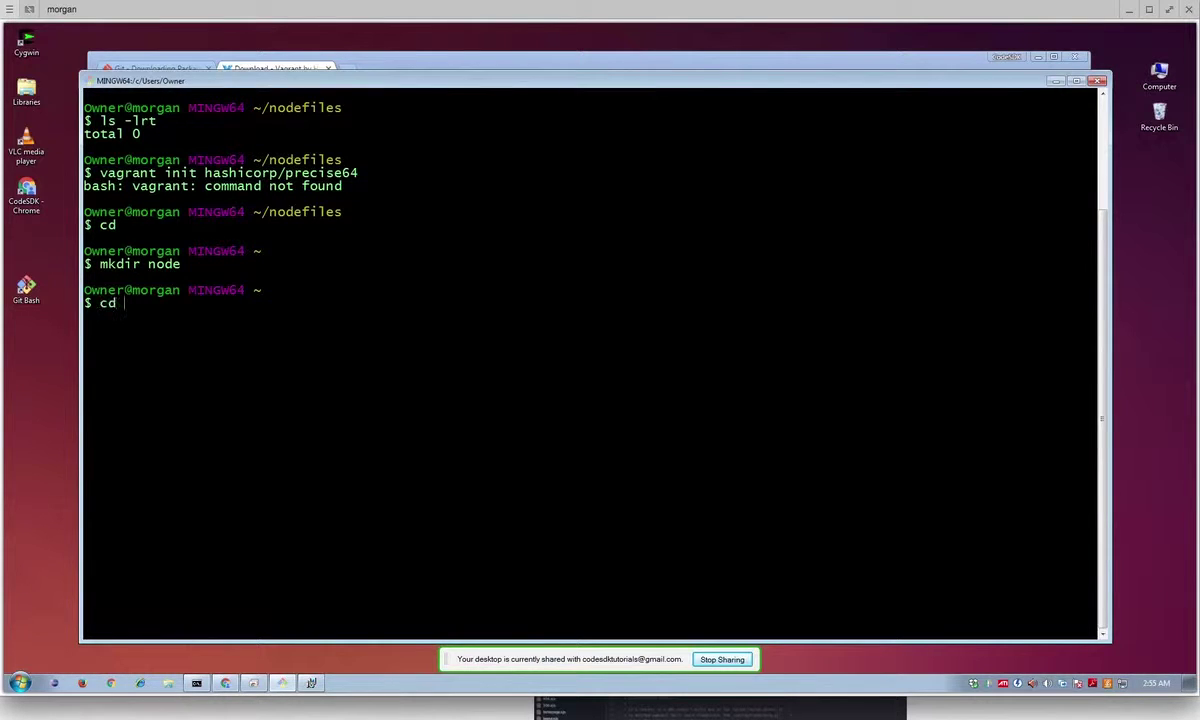
type("nodefiles/")
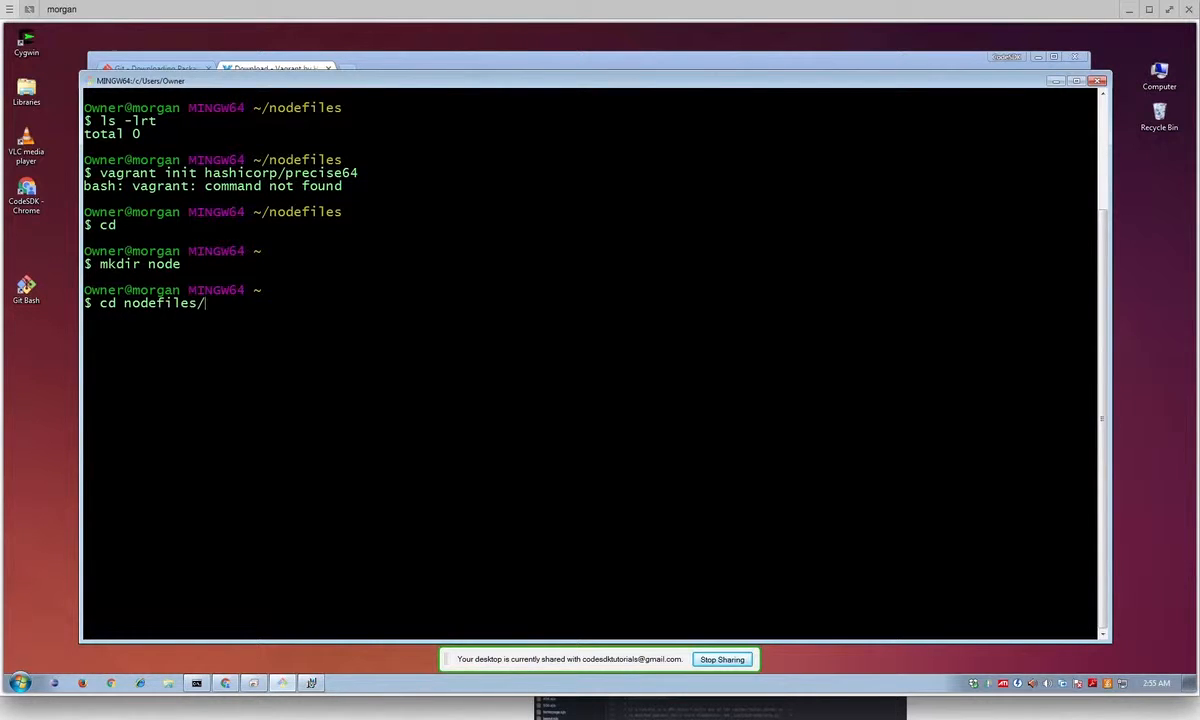
key("Return")
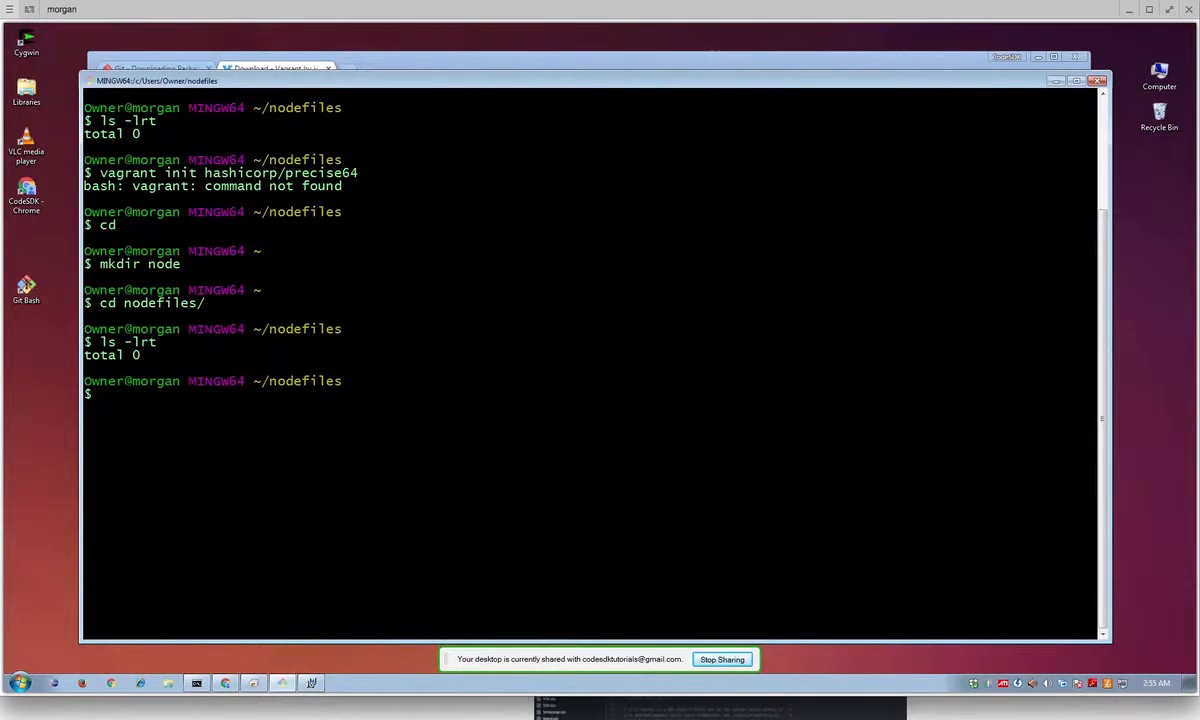
mouse_move(624, 104)
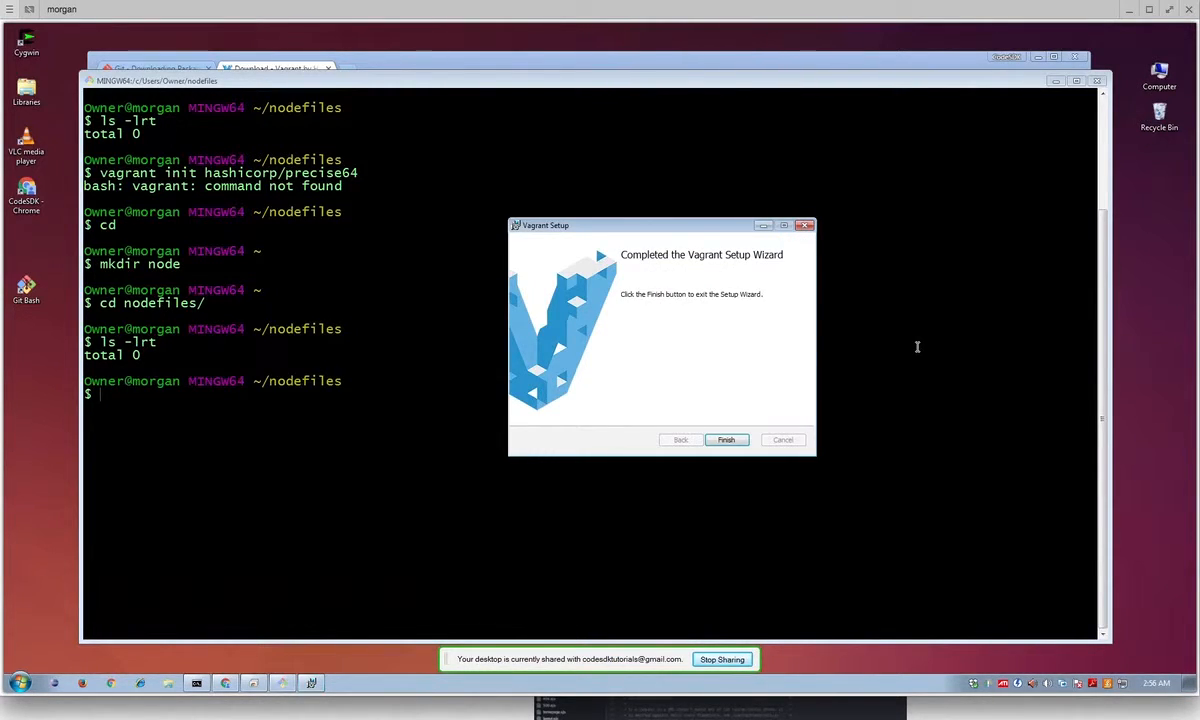
Finish the Vagrant setup and accept the prompt to restart Windows now.
left_click(726, 440)
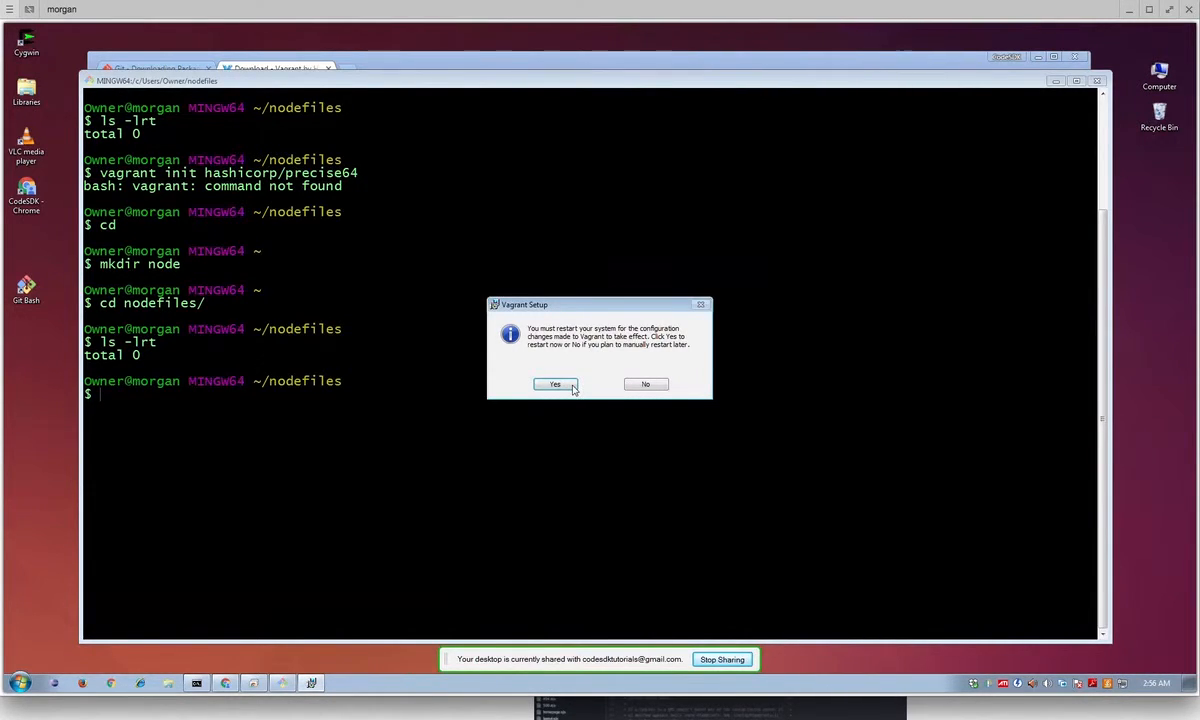
left_click(644, 384)
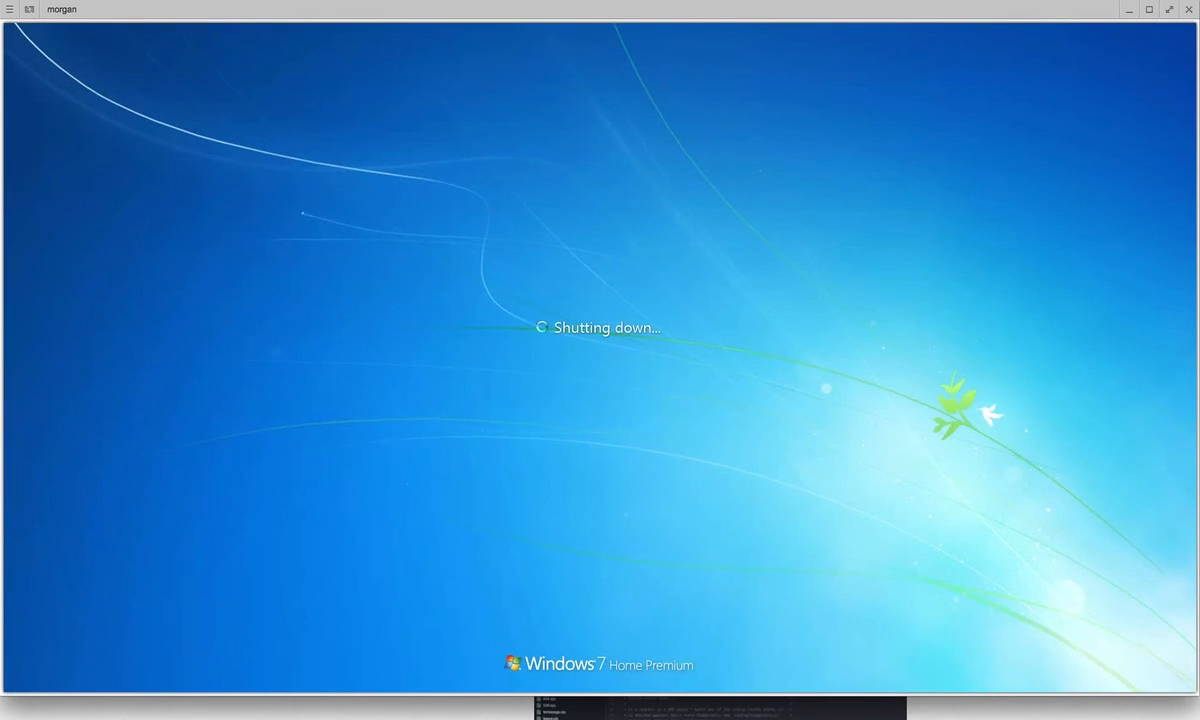
mouse_move(800, 12)
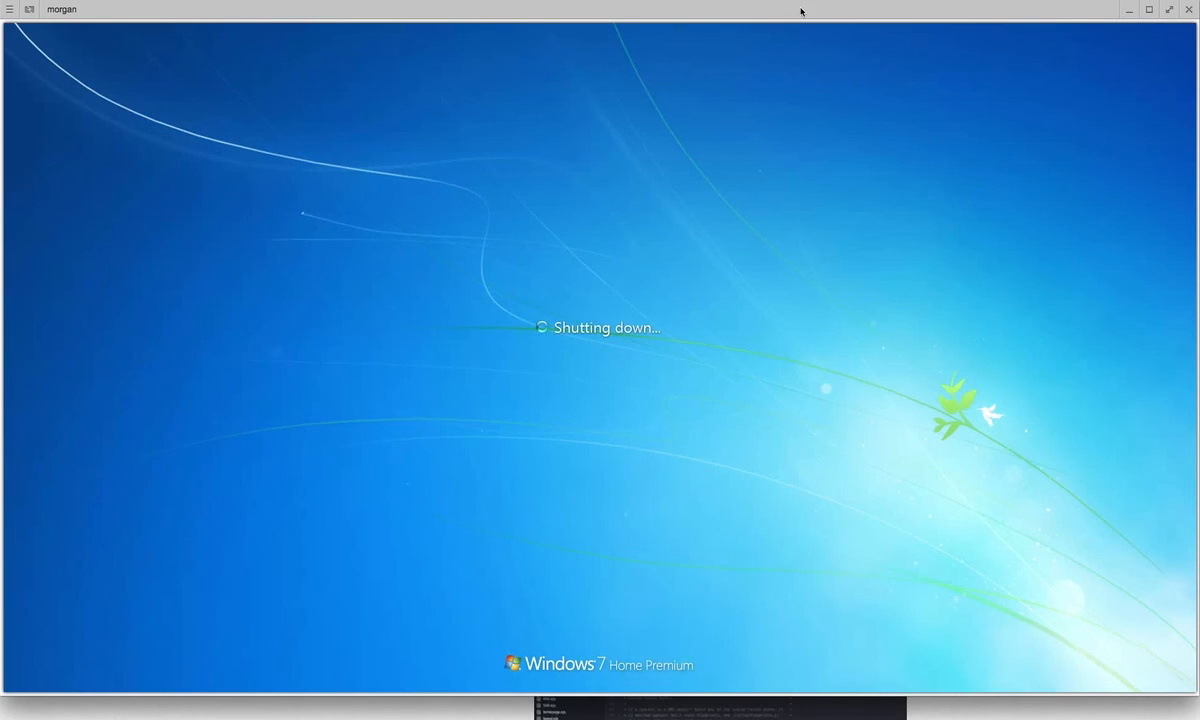